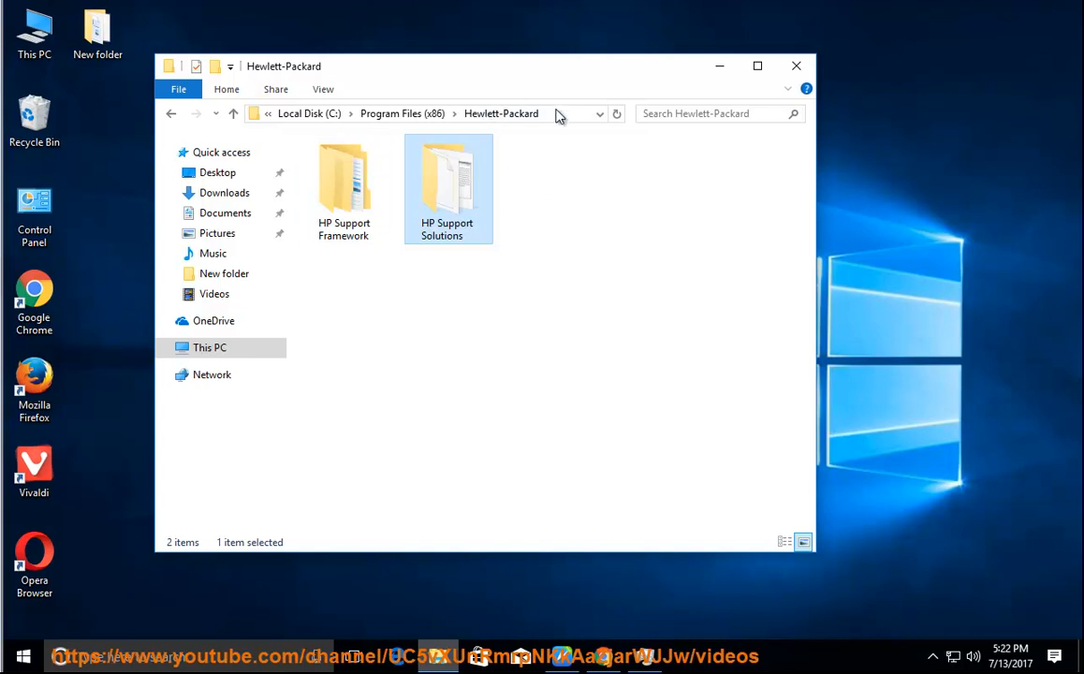
Open the HP Support Framework folder under Program Files (x86)\Hewlett-Packard
double_click(447, 173)
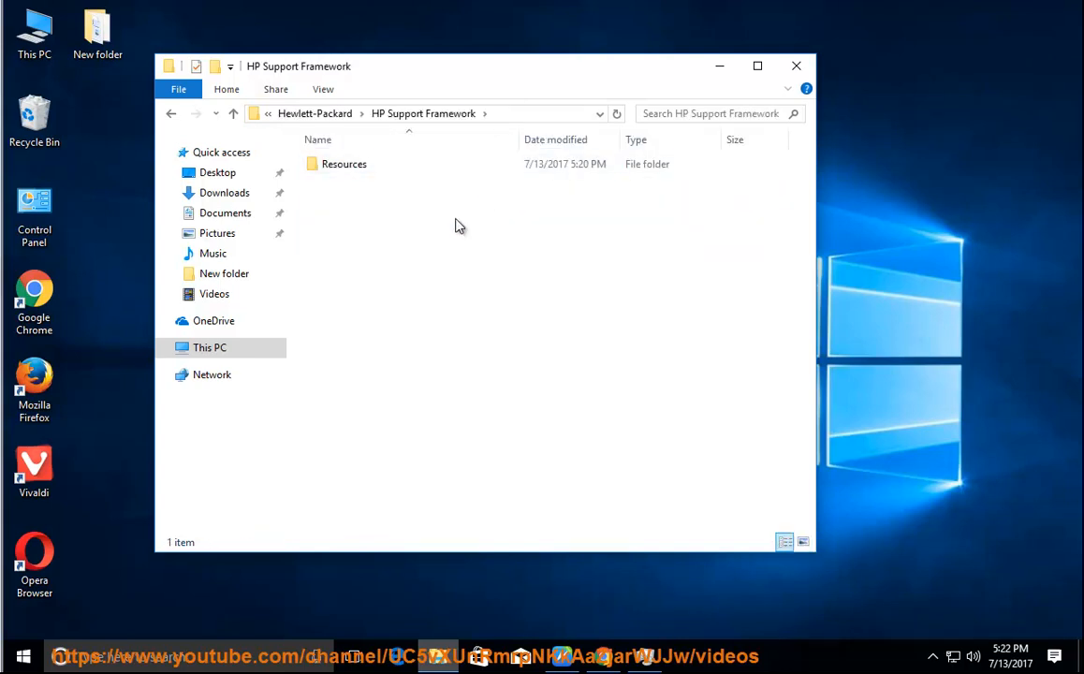
double_click(344, 164)
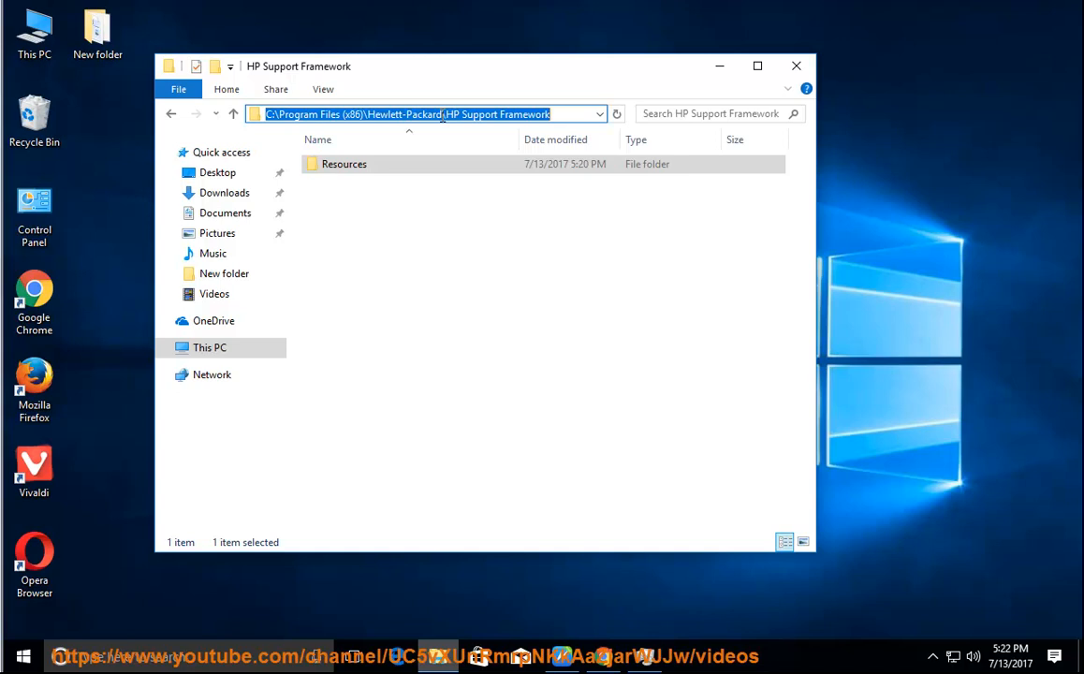
double_click(400, 113)
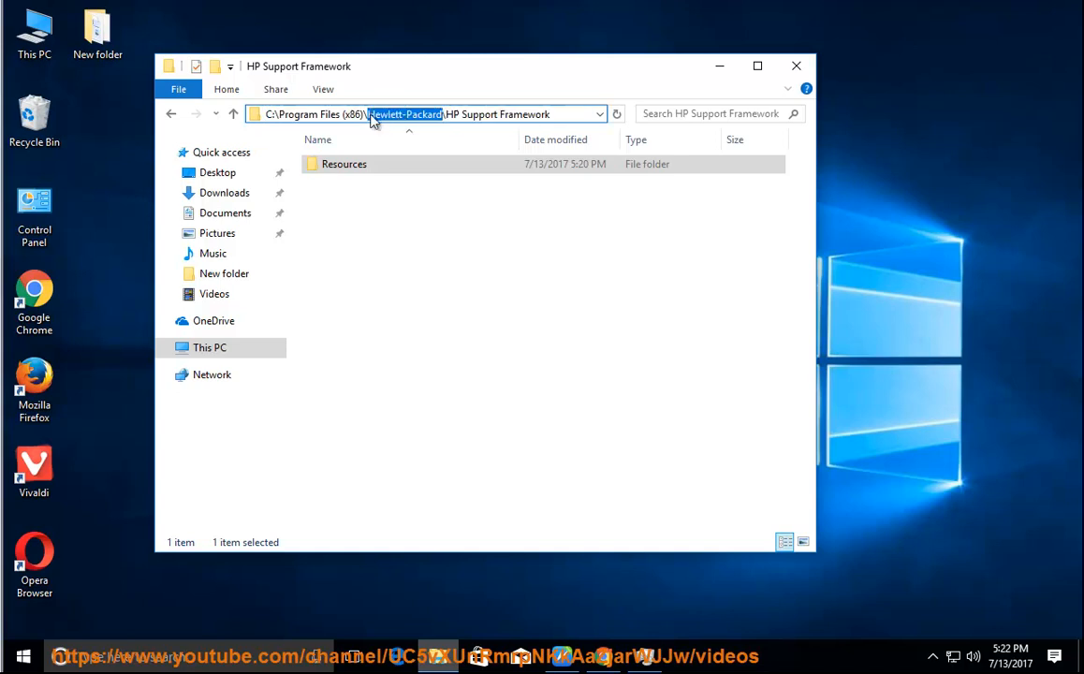
mouse_move(575, 608)
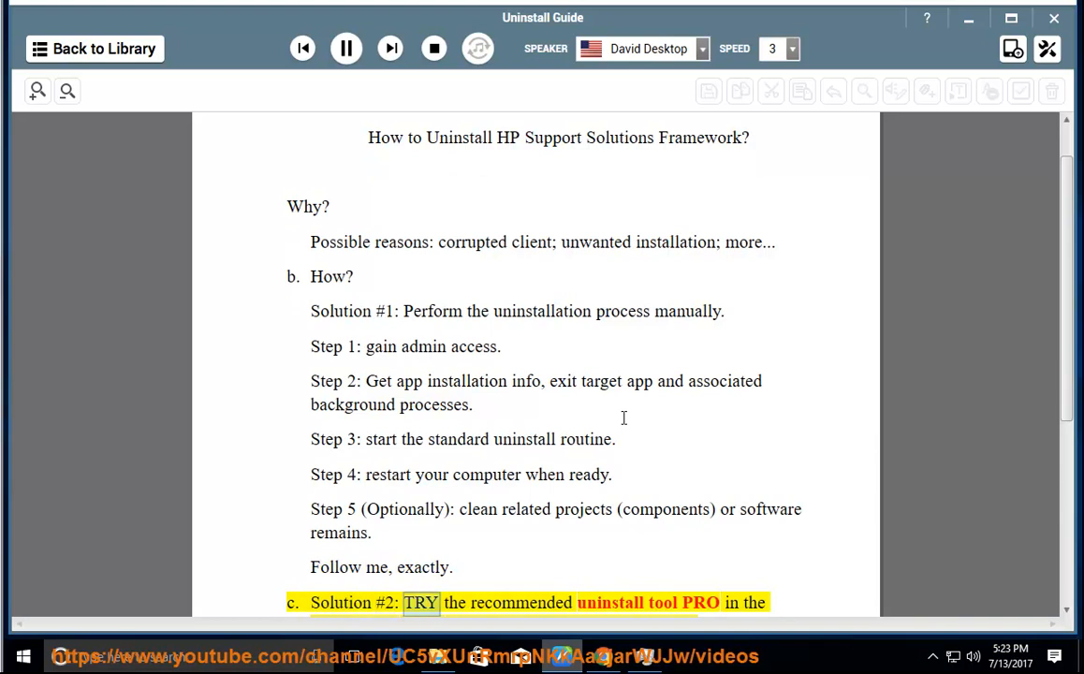
Scroll down the read-aloud guide through Solution #2 to the closing Tip line
scroll(down, 3)
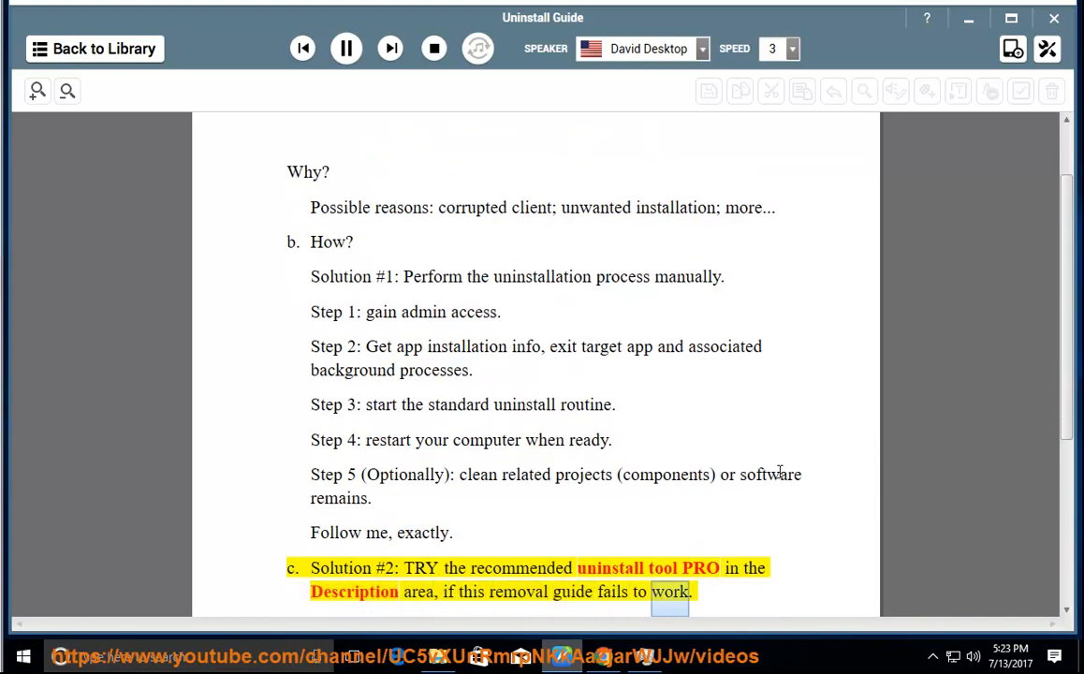
scroll(down, 3)
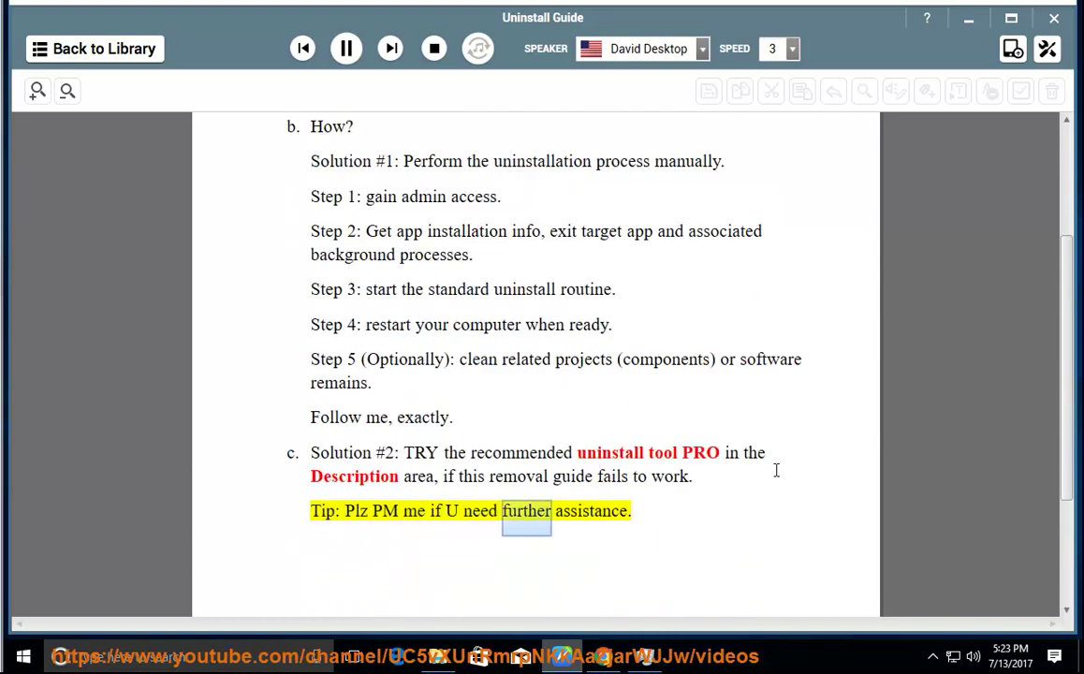